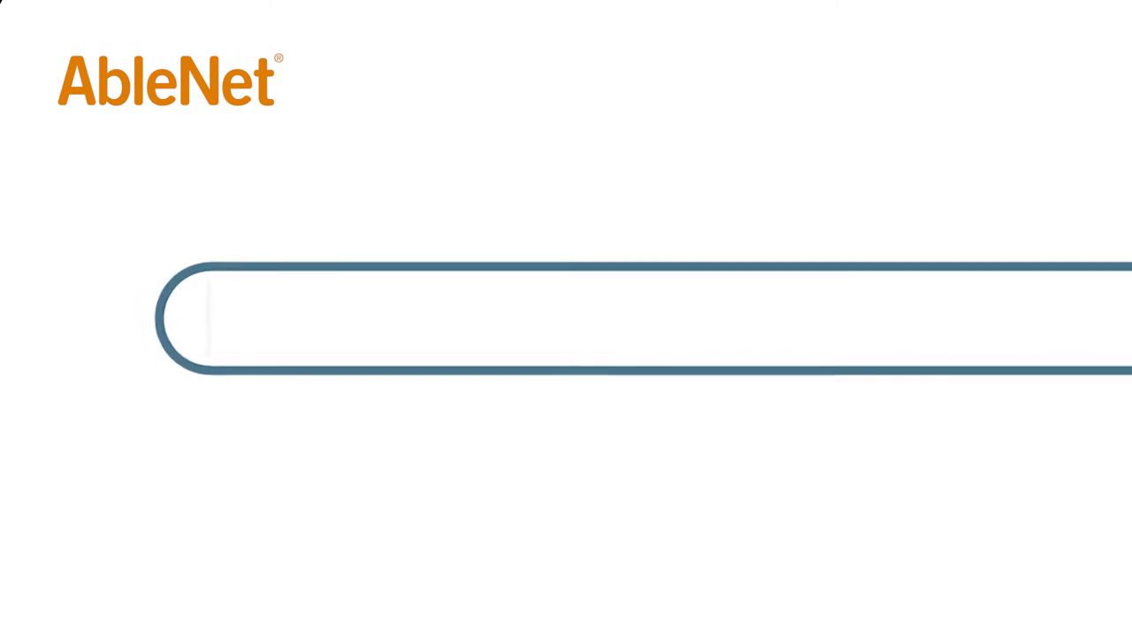
type("www.ablenetinc.com")
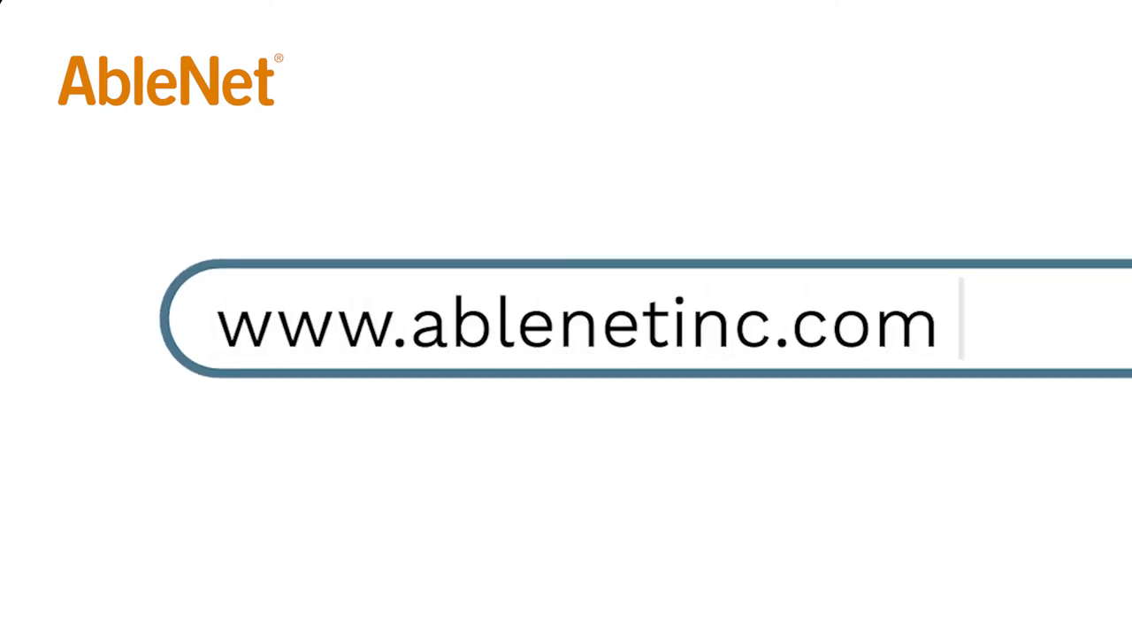